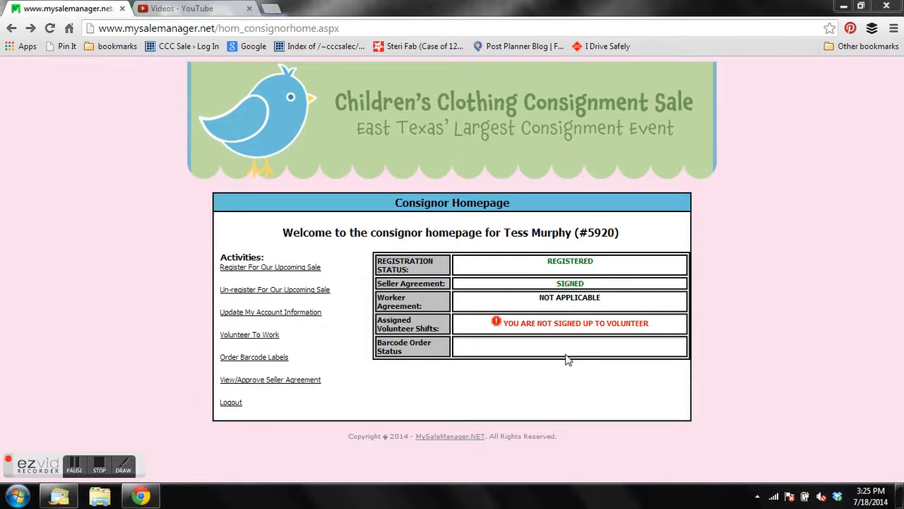
mouse_move(424, 198)
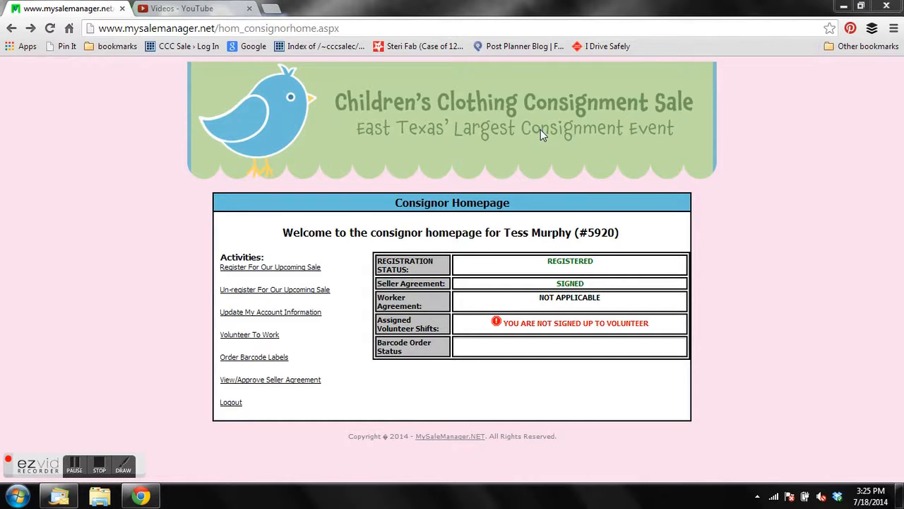
mouse_move(571, 312)
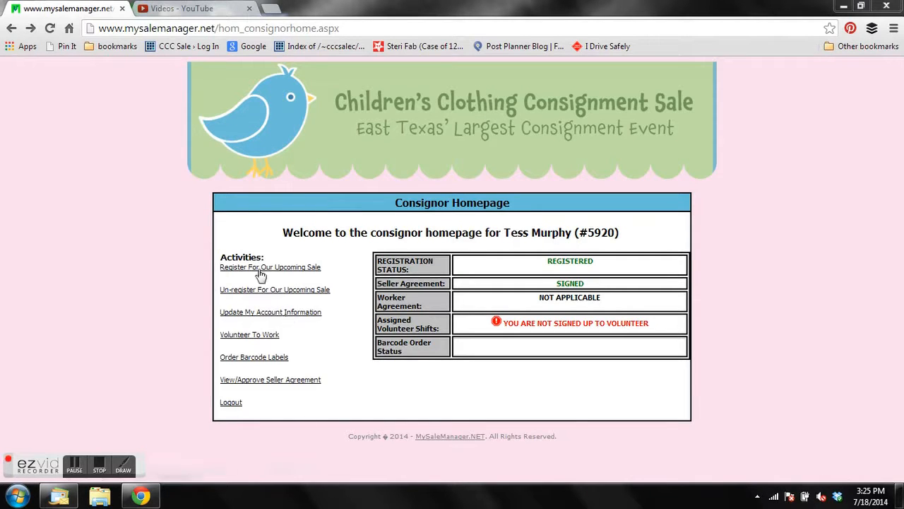
mouse_move(265, 360)
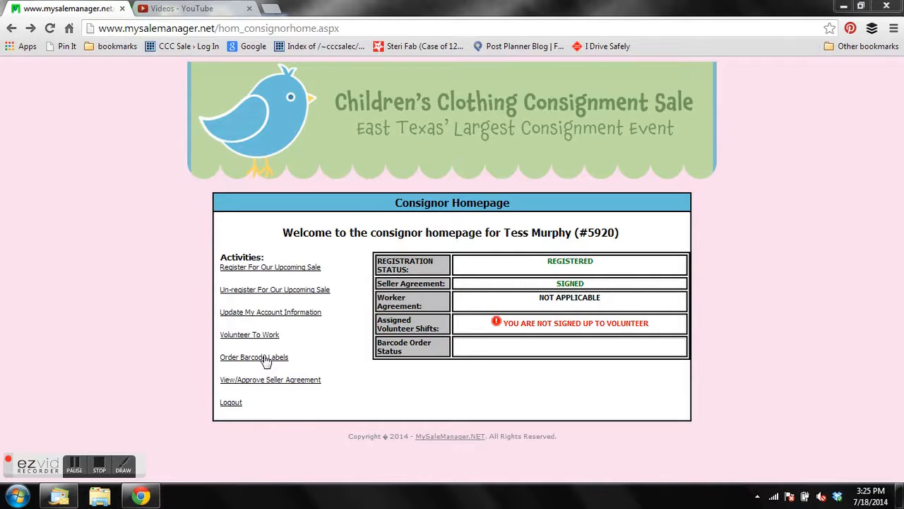
mouse_move(254, 356)
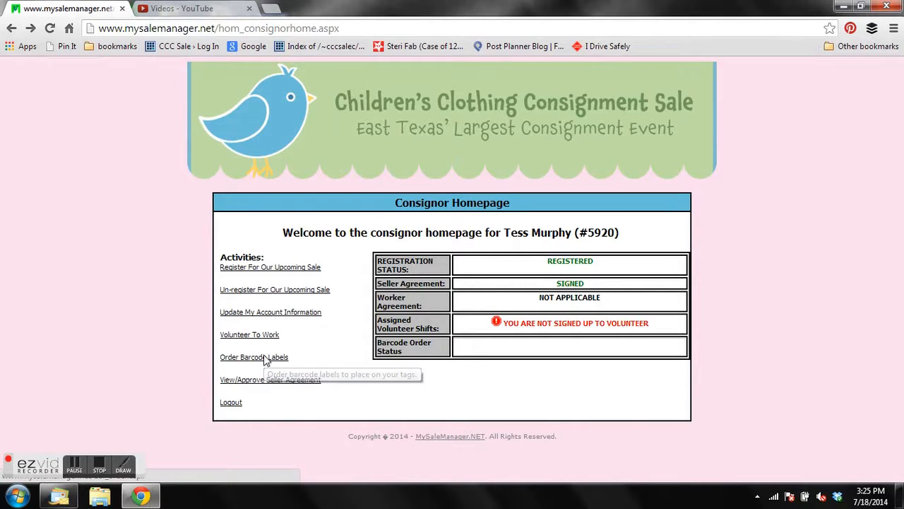
Step: Add a batch of 30 labels at $2.00 with discount allowed via the barcode order form
left_click(254, 356)
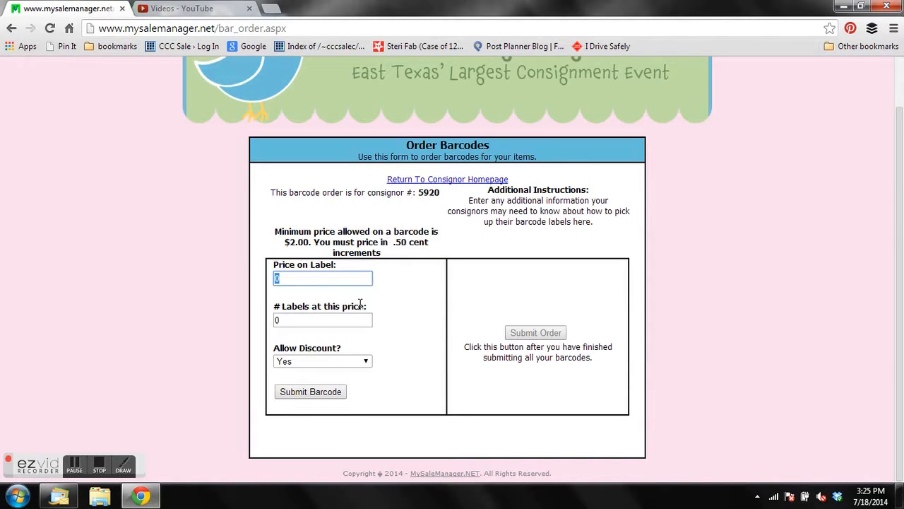
mouse_move(330, 280)
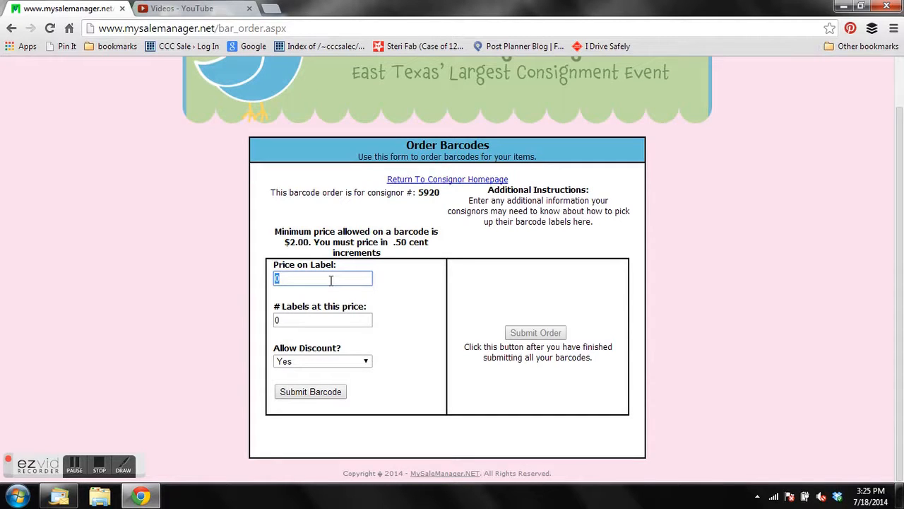
type("2")
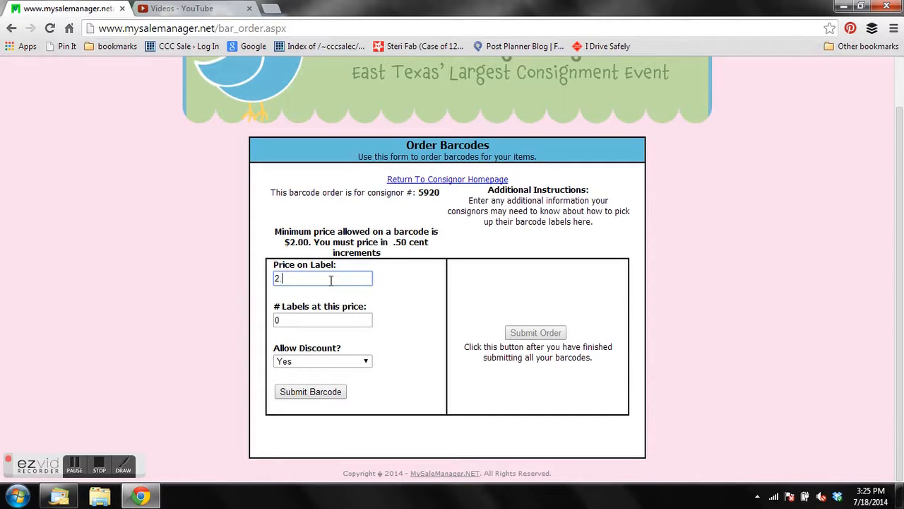
key("Tab")
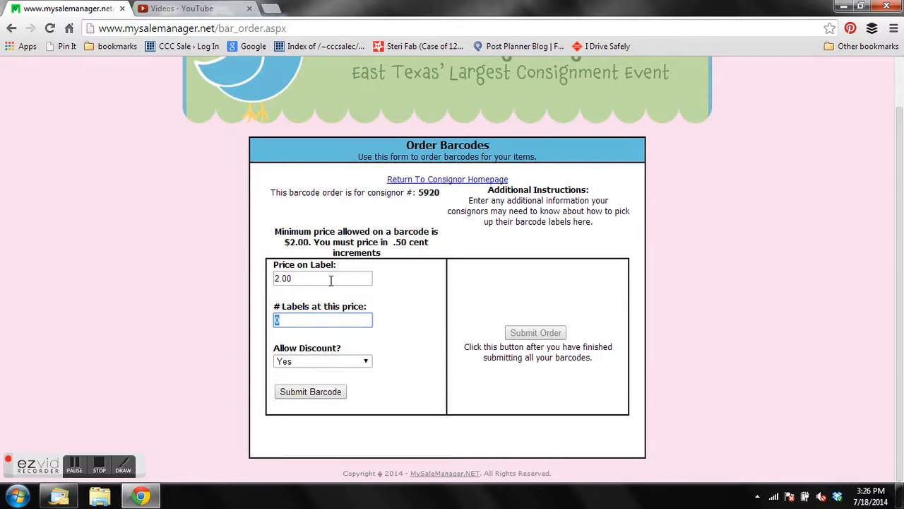
type("30")
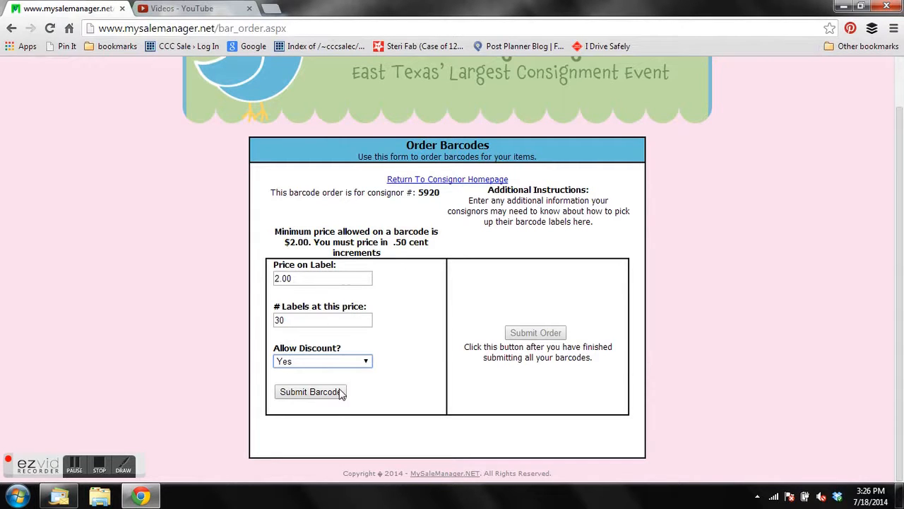
left_click(311, 391)
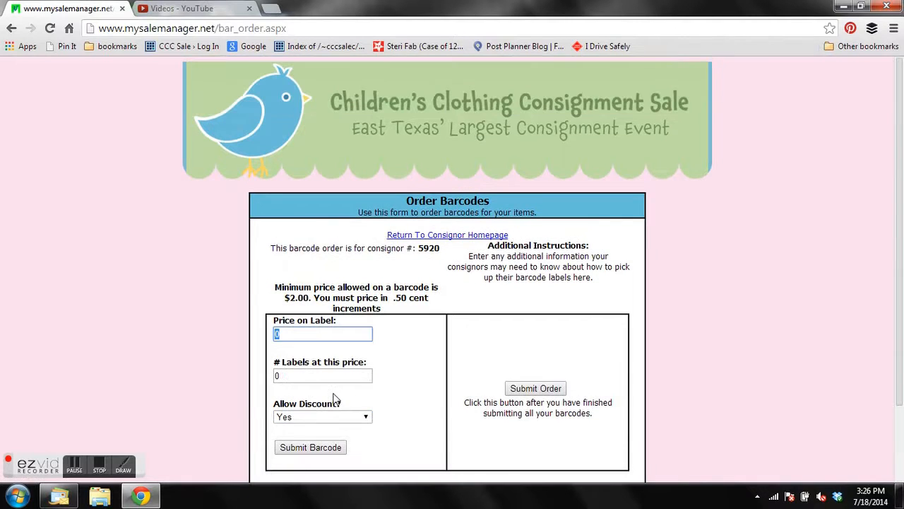
mouse_move(732, 255)
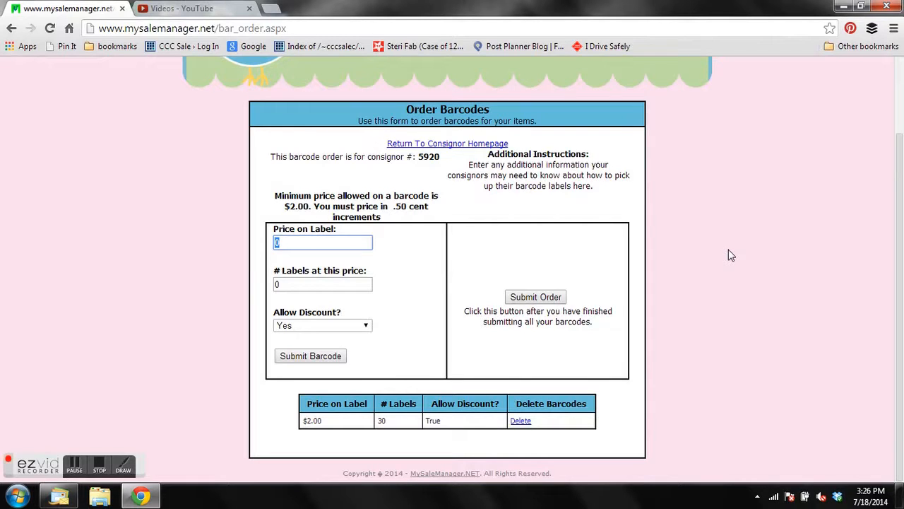
Step: Add a second batch of 30 labels at $3.00 with no discount
type("3.00")
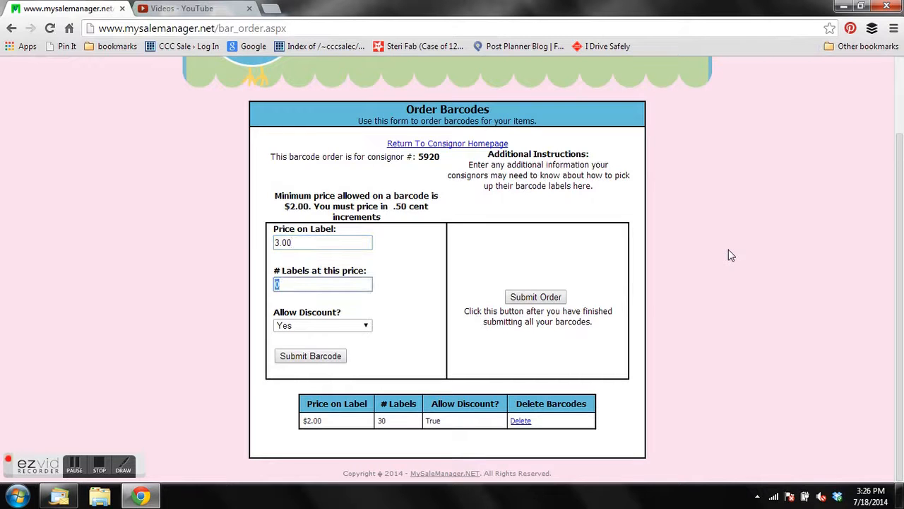
type("30")
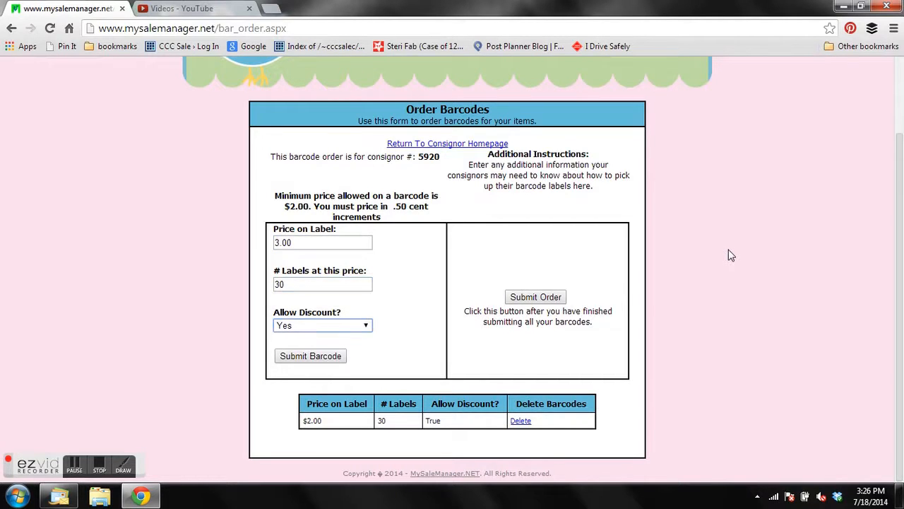
left_click(322, 325)
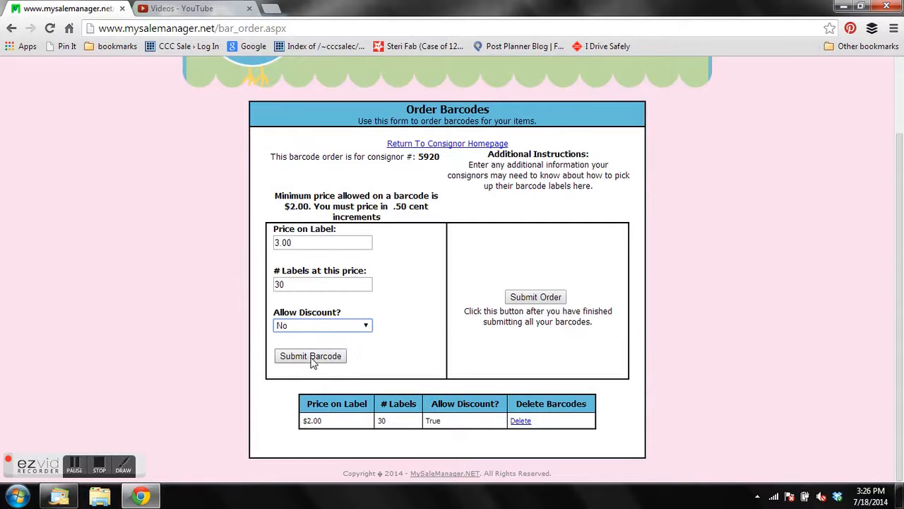
left_click(311, 356)
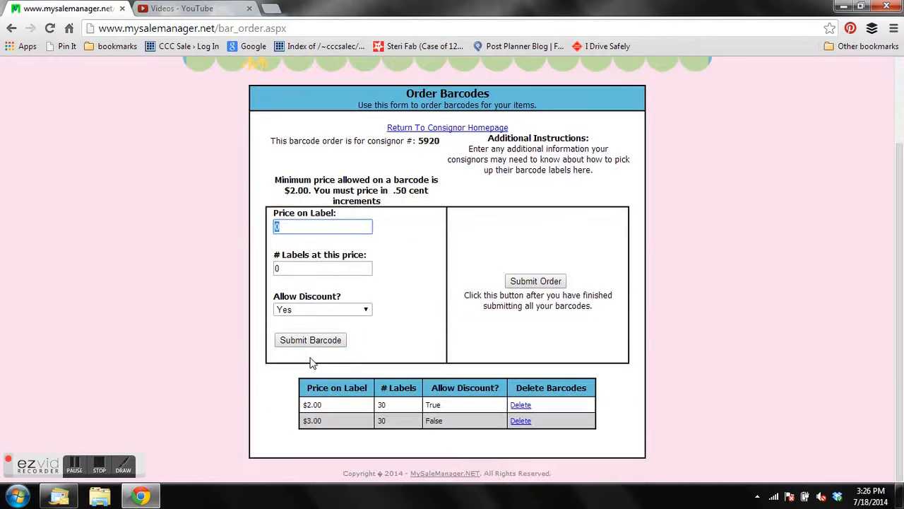
mouse_move(562, 469)
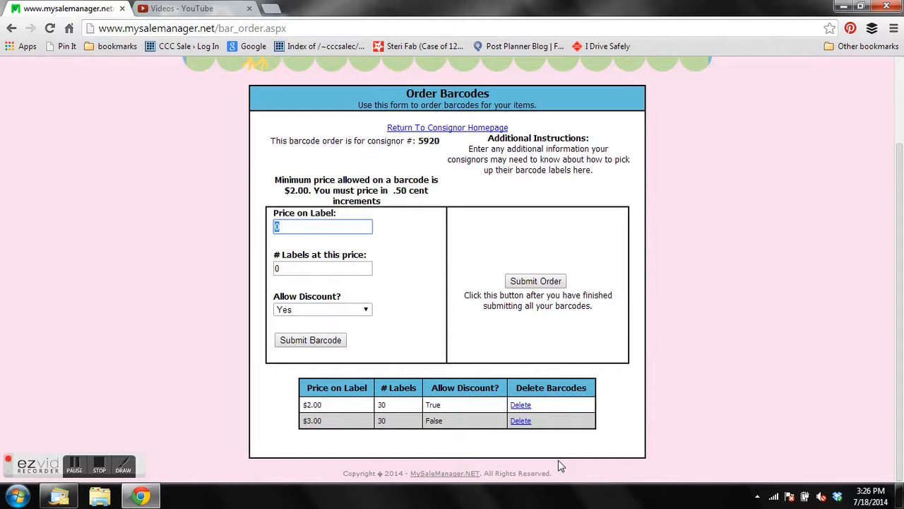
mouse_move(557, 449)
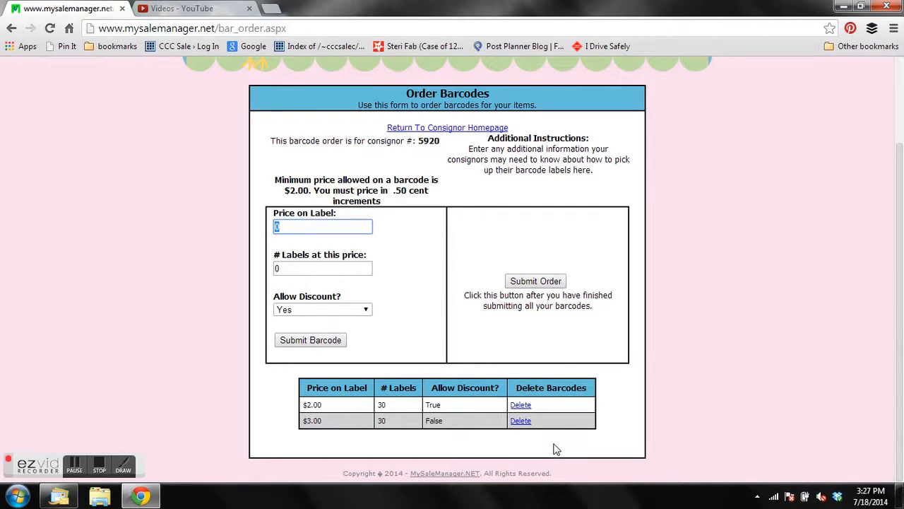
mouse_move(647, 433)
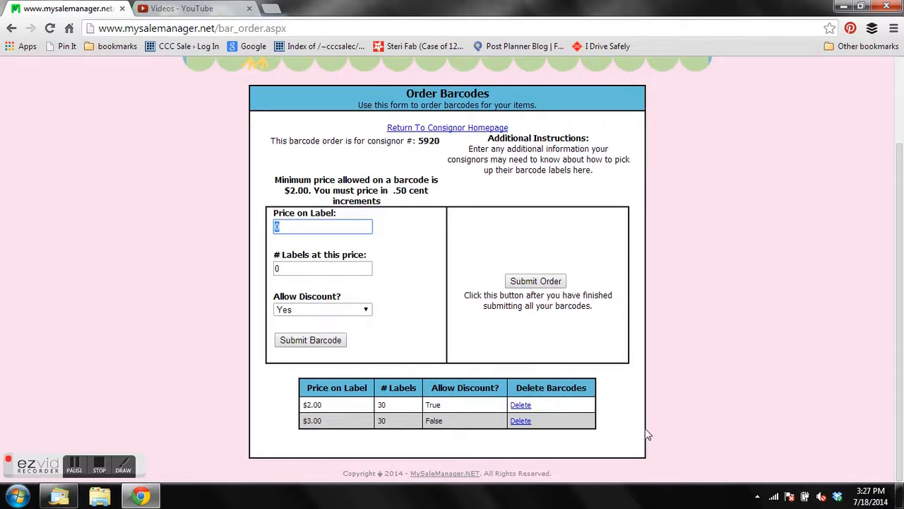
mouse_move(514, 223)
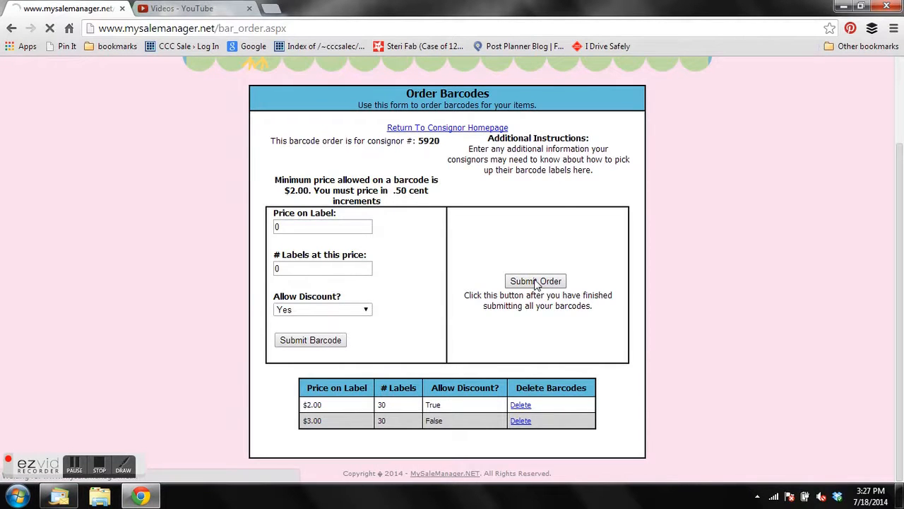
Step: Submit the barcode order, confirming batch number 11647
left_click(535, 281)
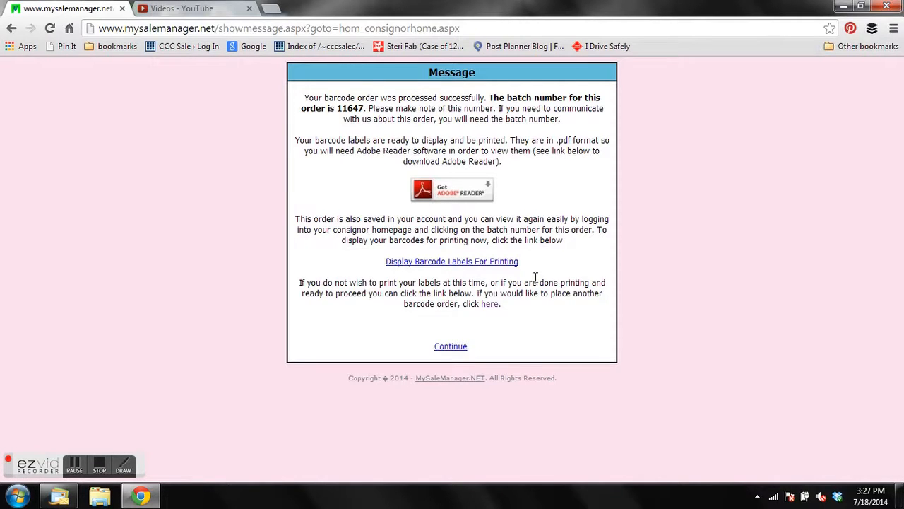
mouse_move(353, 93)
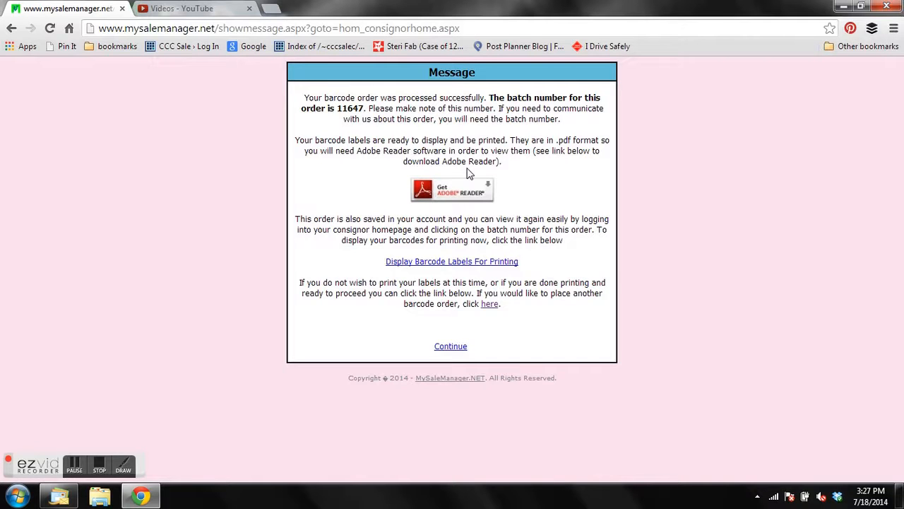
mouse_move(407, 305)
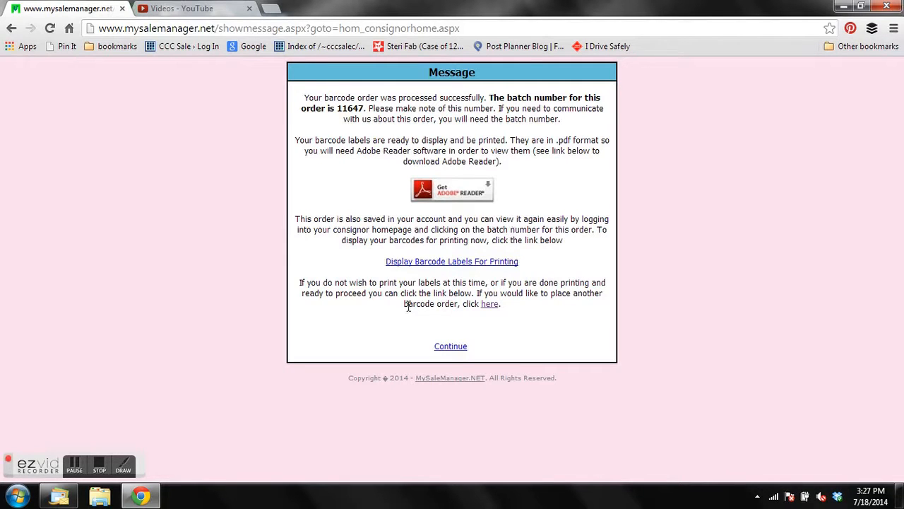
left_click(452, 260)
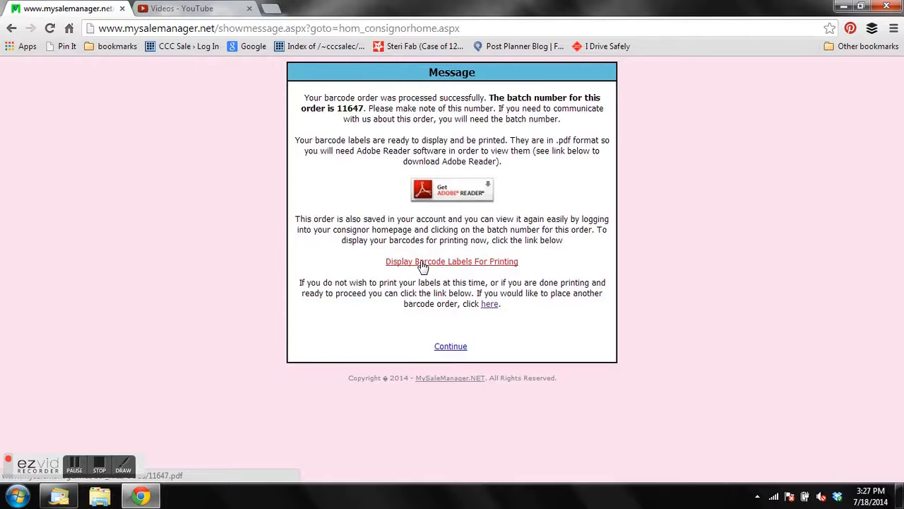
Step: Display the printable label PDF and scroll through the $2.00 and $3.00 No Disc sheets
left_click(452, 260)
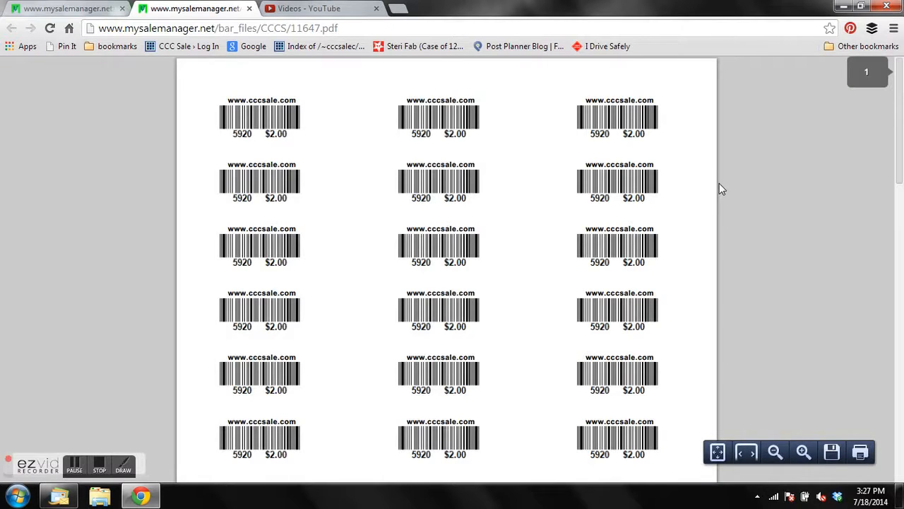
mouse_move(720, 189)
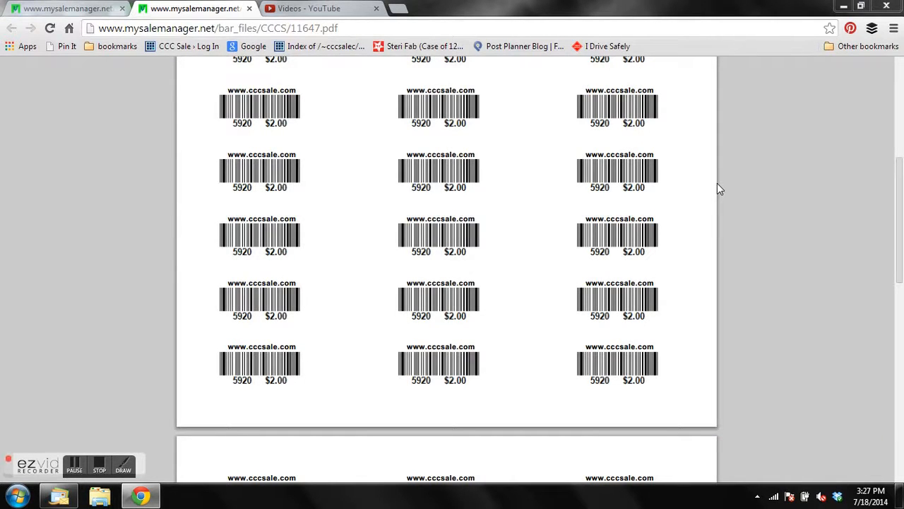
mouse_move(532, 328)
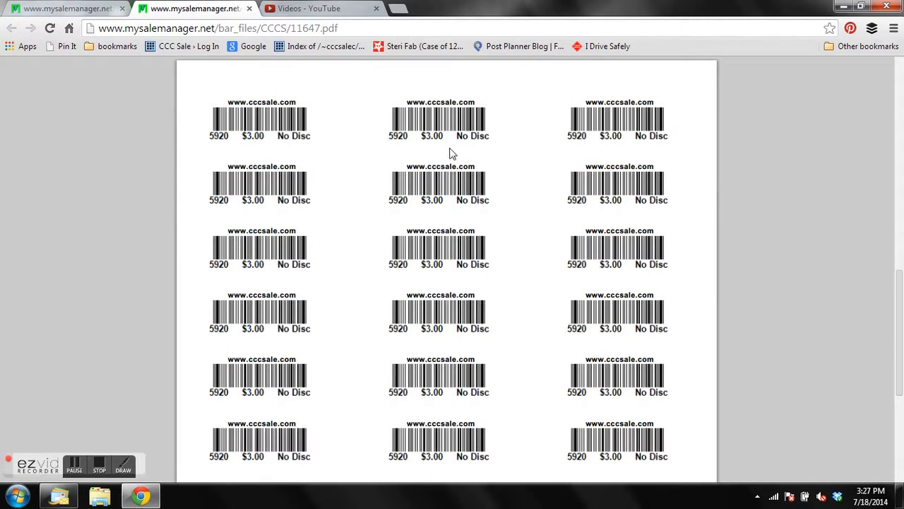
mouse_move(474, 147)
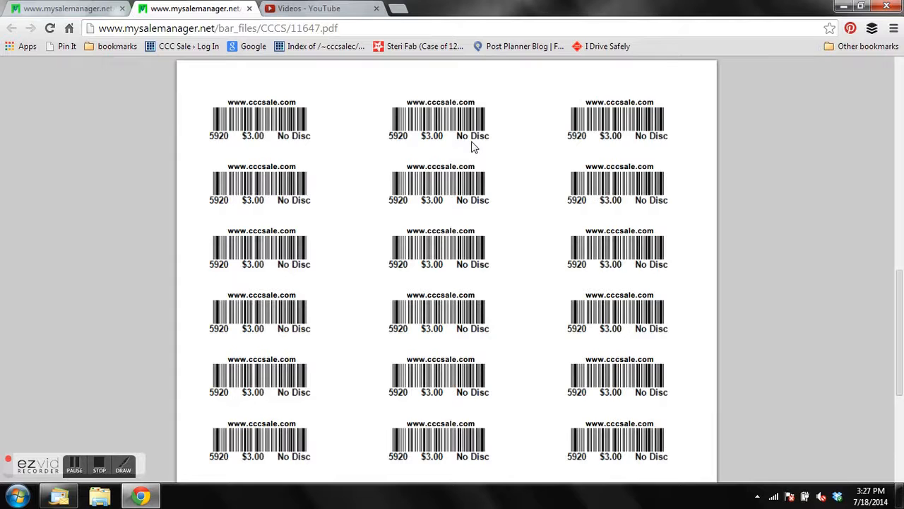
scroll("down", 3)
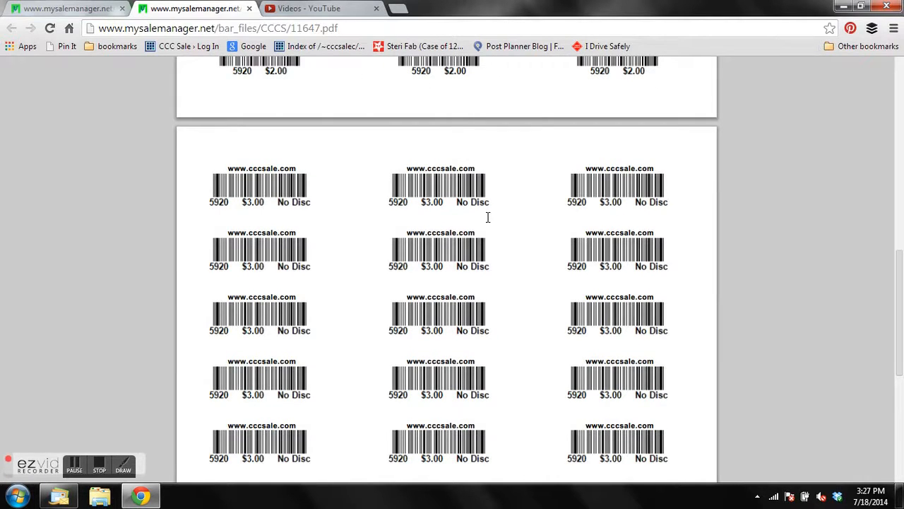
mouse_move(512, 254)
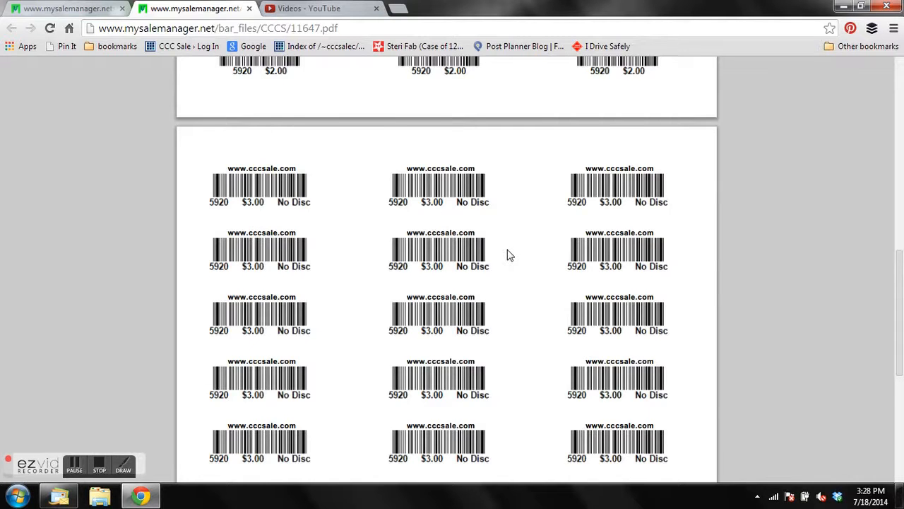
scroll("down", 3)
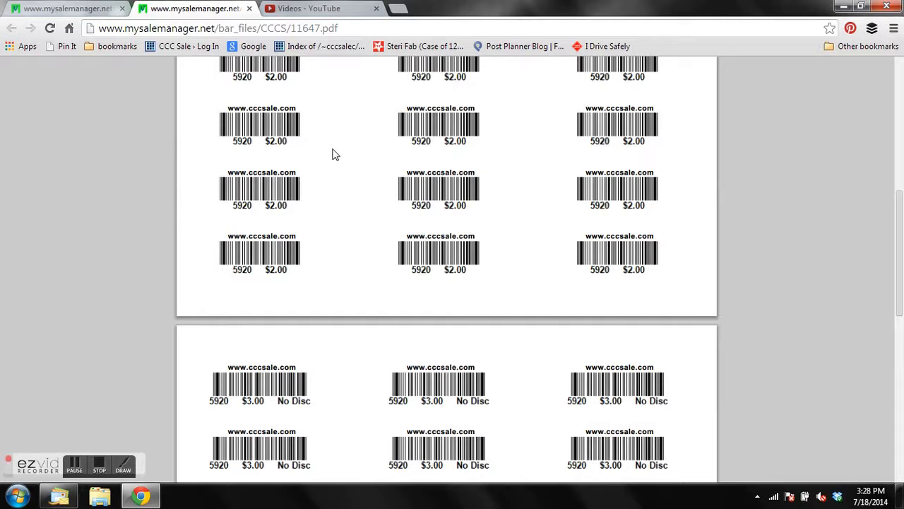
mouse_move(790, 384)
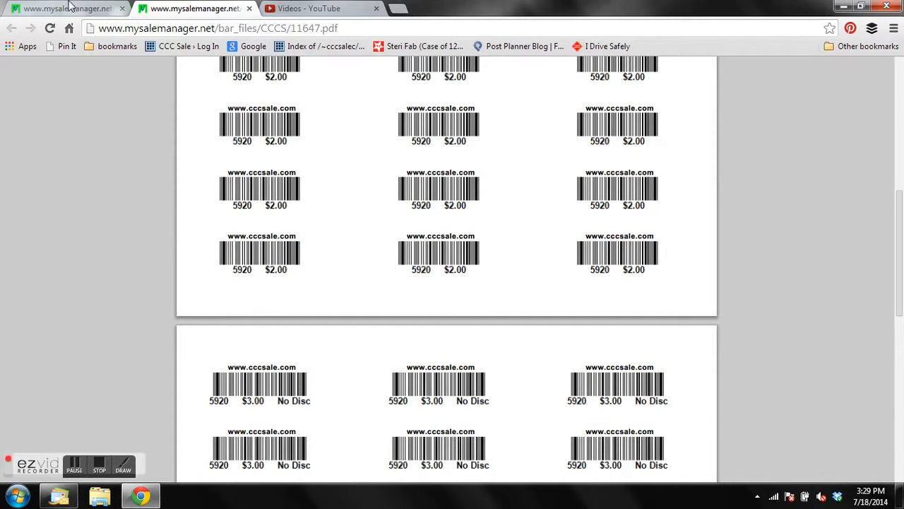
mouse_move(68, 9)
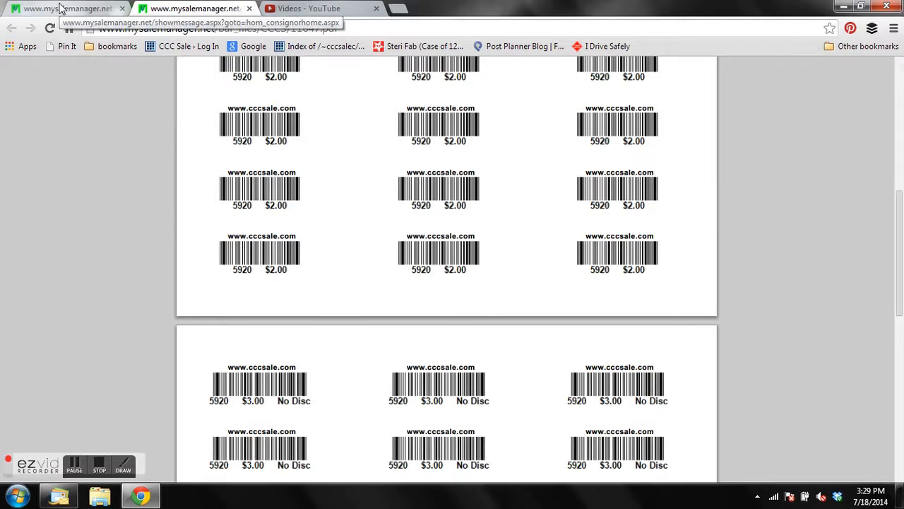
Step: Return to the consignor homepage and reopen batch 11647's labels from the order status
left_click(67, 9)
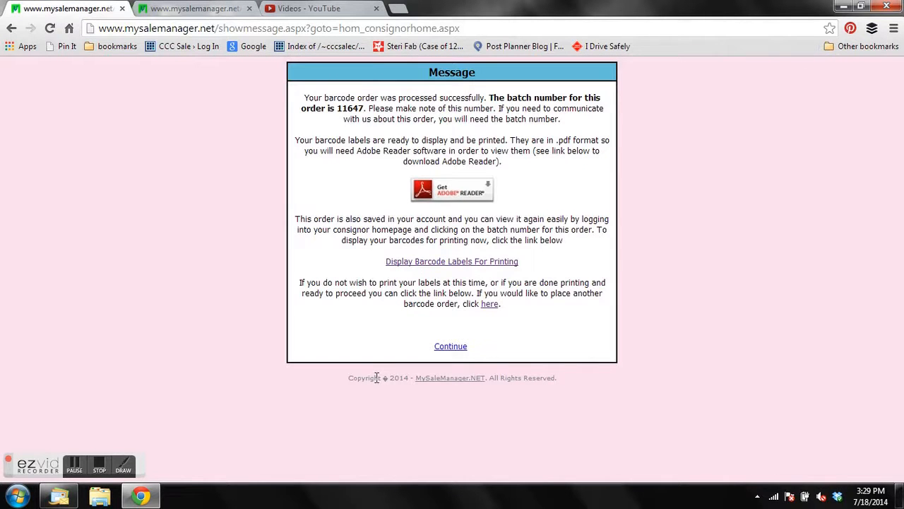
left_click(450, 346)
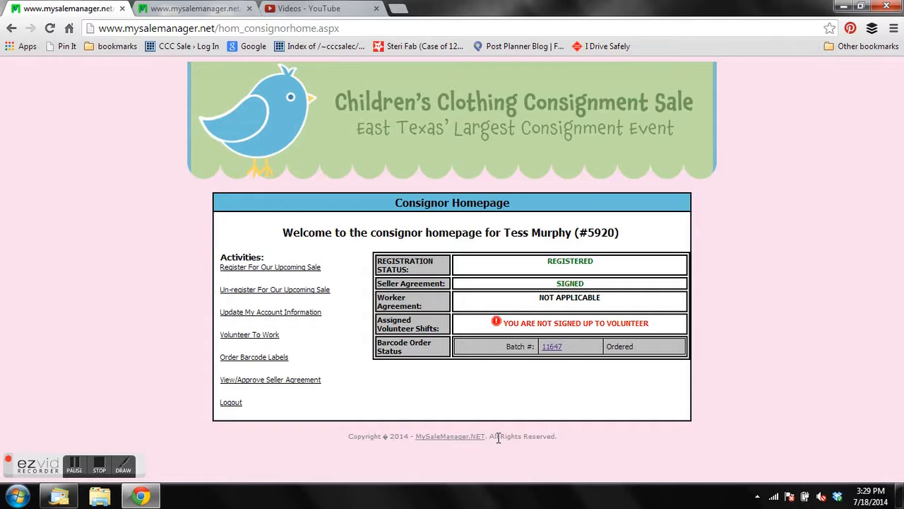
mouse_move(544, 319)
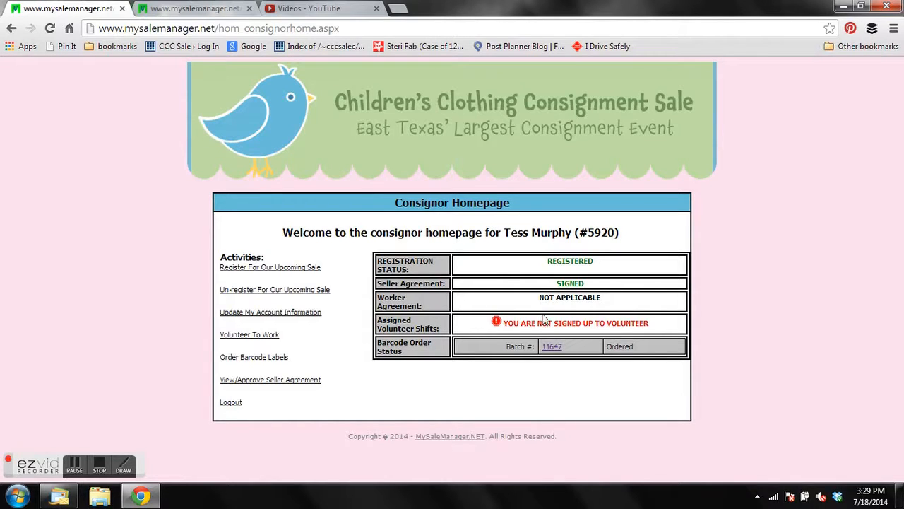
left_click(551, 347)
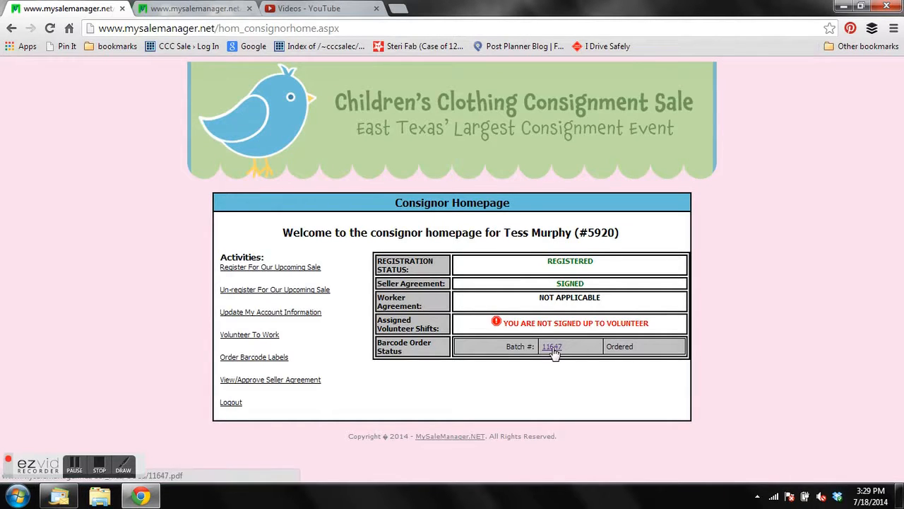
left_click(551, 346)
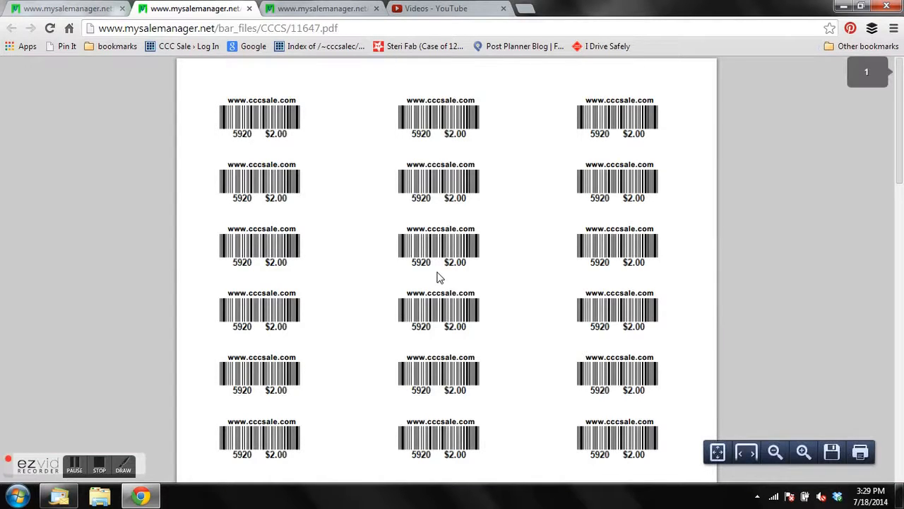